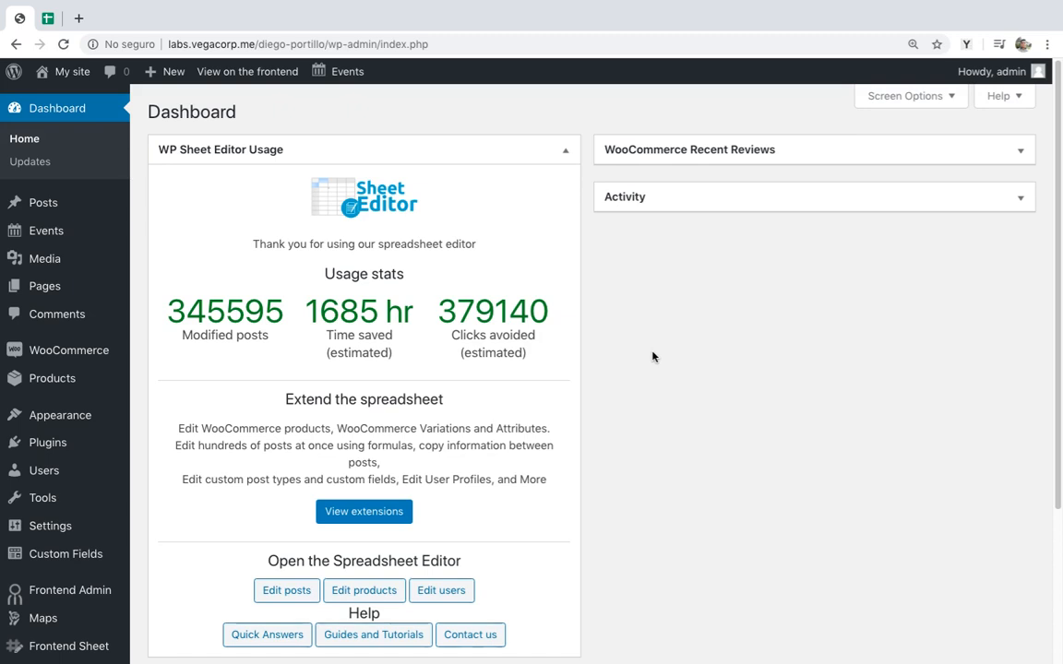
Step: Open the product spreadsheet from the Dashboard's WP Sheet Editor Usage widget
{"action": "left_click", "coordinate": [363, 590]}
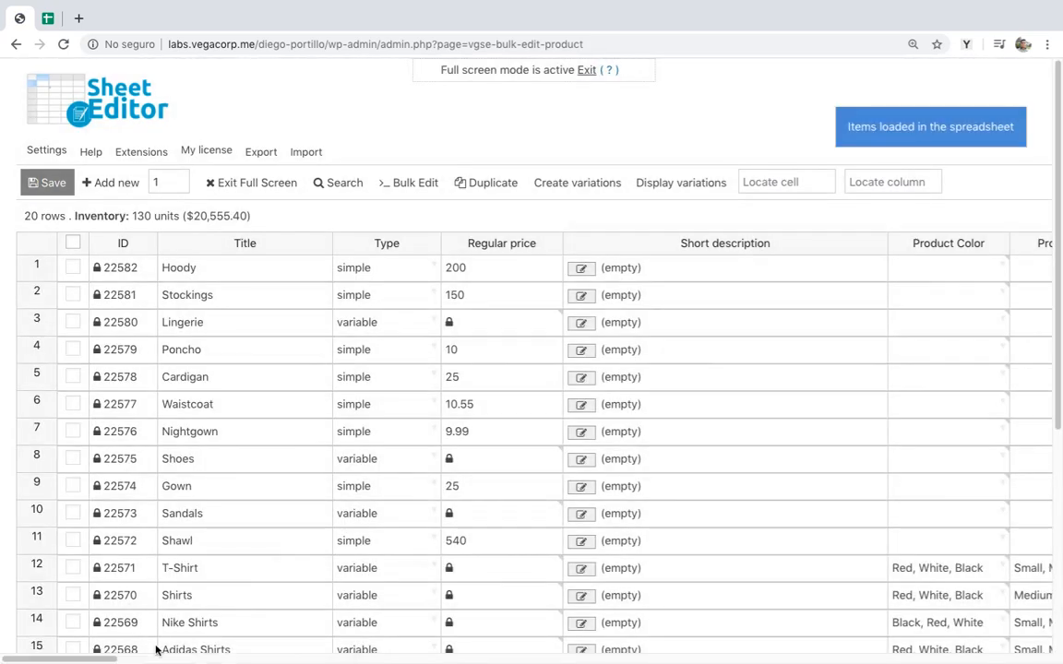
{"action": "scroll", "scroll_direction": "right", "scroll_amount": 3}
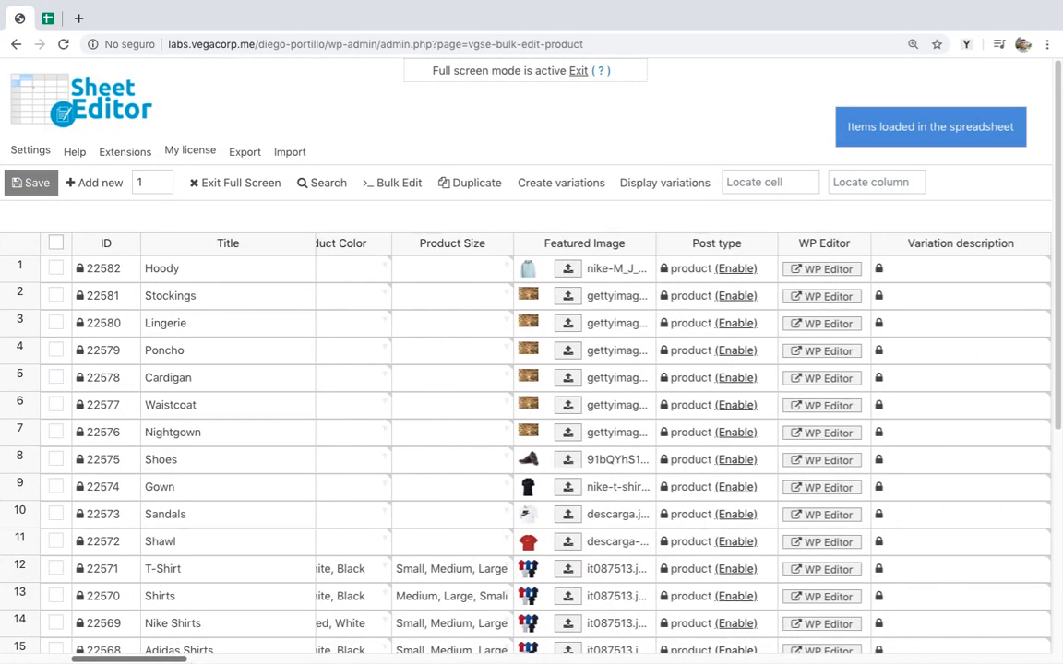
{"action": "scroll", "scroll_direction": "right", "scroll_amount": 3}
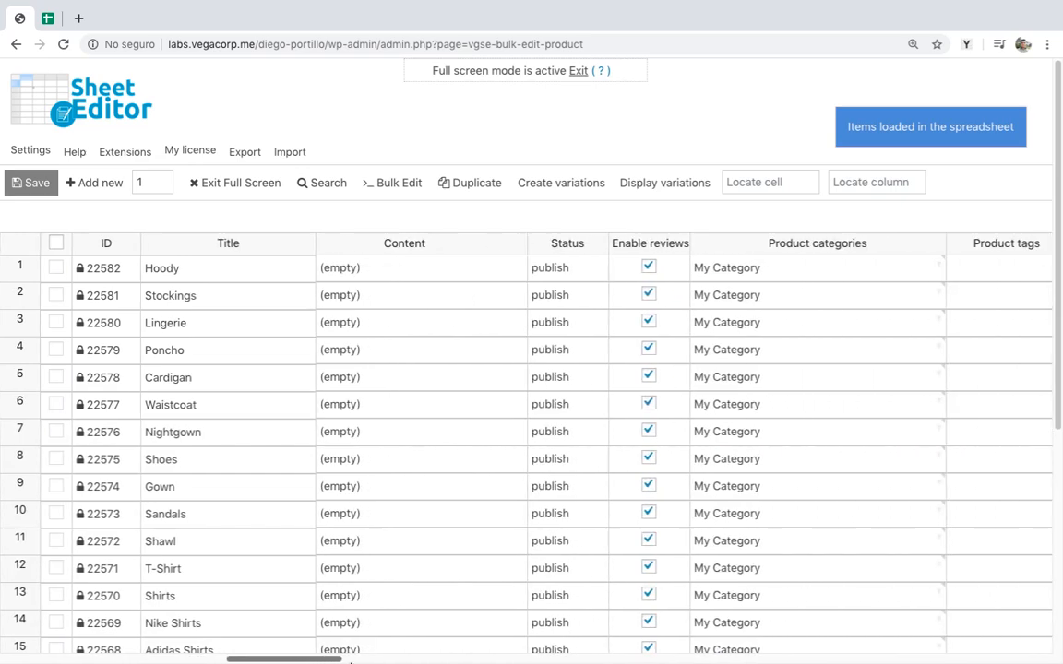
{"action": "scroll", "scroll_direction": "right", "scroll_amount": 3}
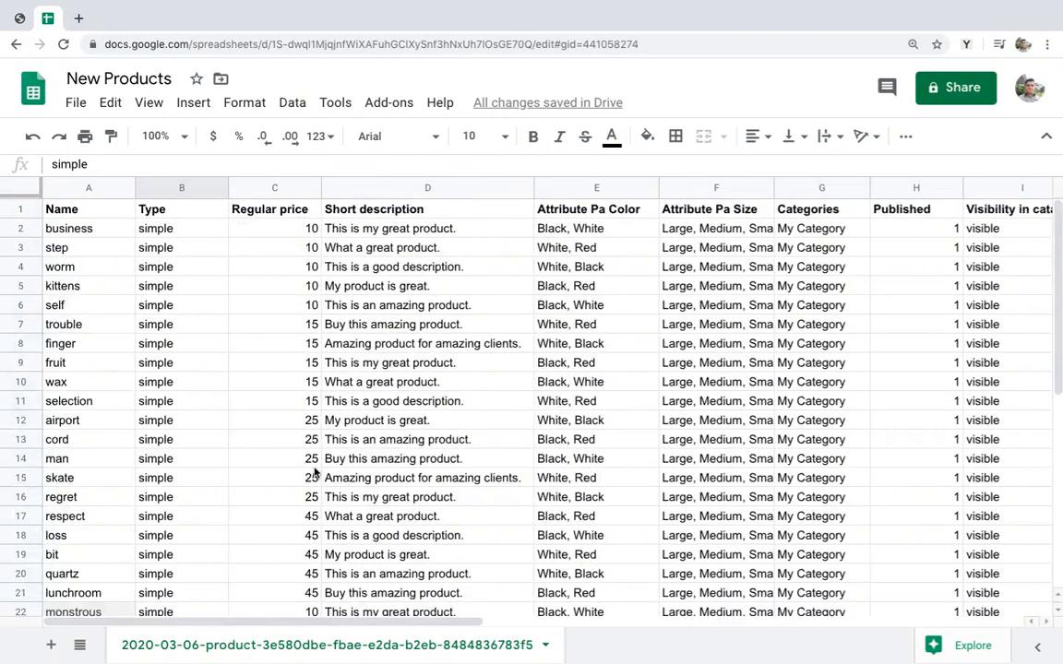
Step: Download the New Products sheet as CSV, load it into Sheet Editor's import, and accept the column matching
{"action": "left_click", "coordinate": [68, 228]}
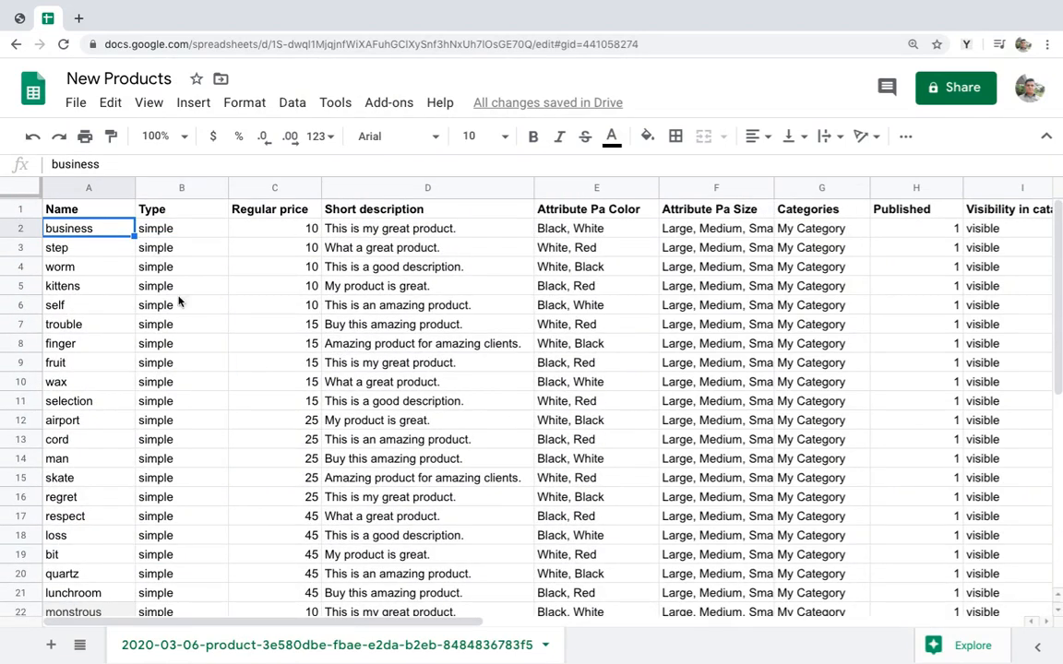
{"action": "left_click", "coordinate": [74, 103]}
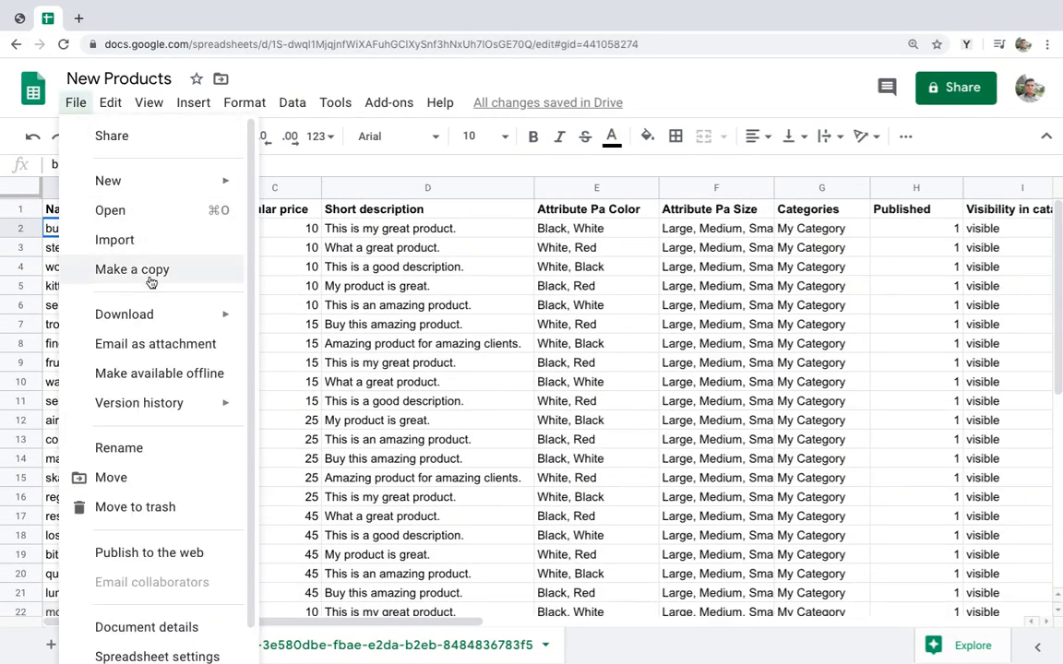
{"action": "mouse_move", "coordinate": [124, 313]}
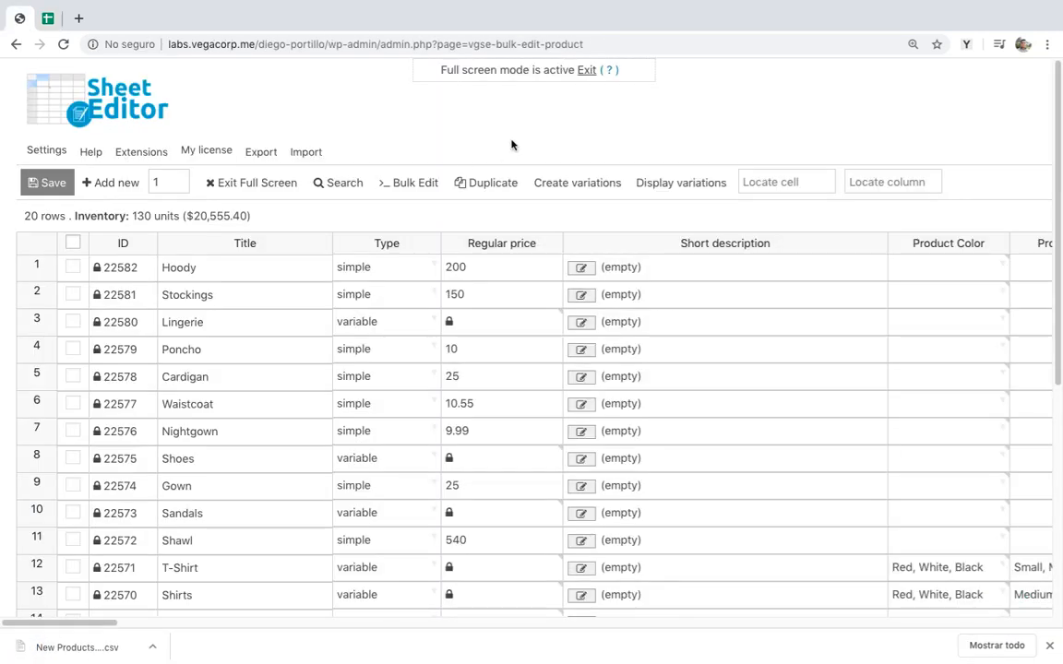
{"action": "mouse_move", "coordinate": [366, 152]}
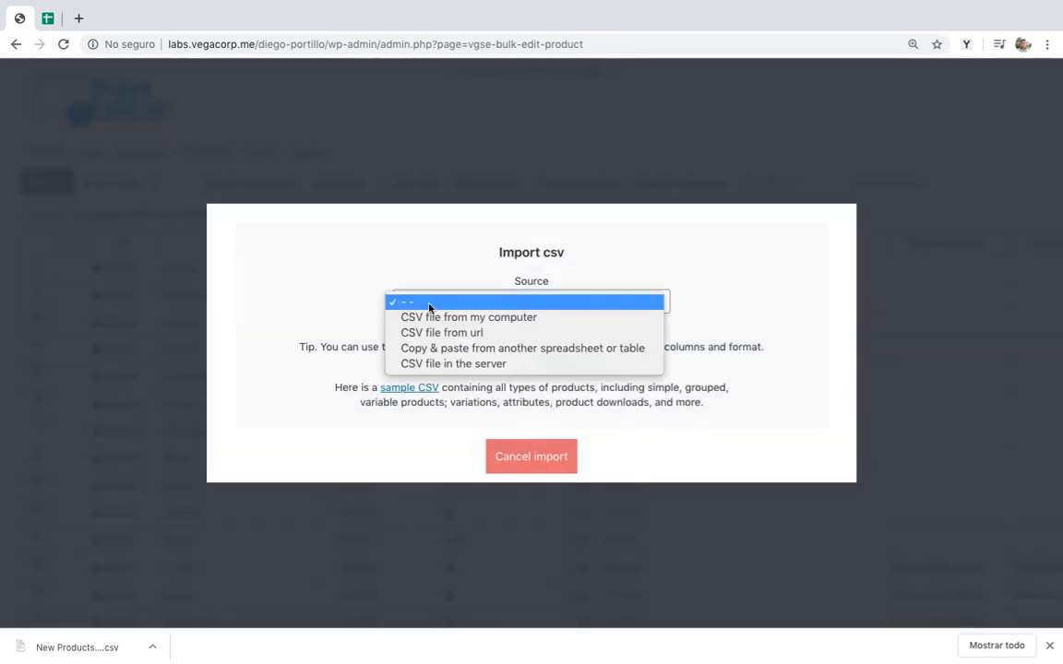
{"action": "left_click", "coordinate": [468, 317]}
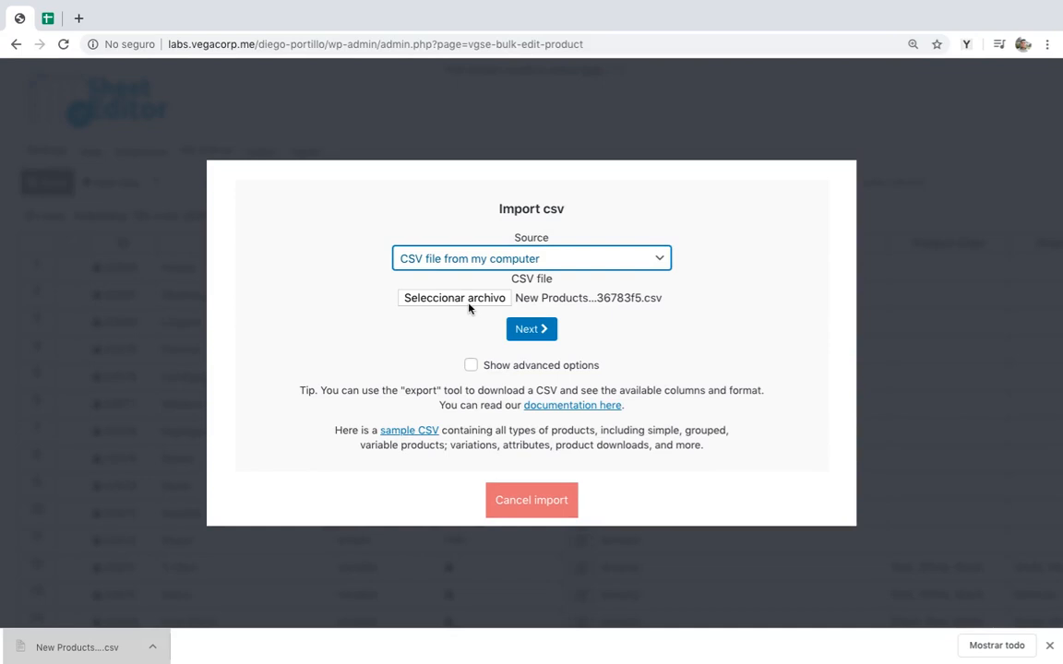
{"action": "left_click", "coordinate": [531, 328]}
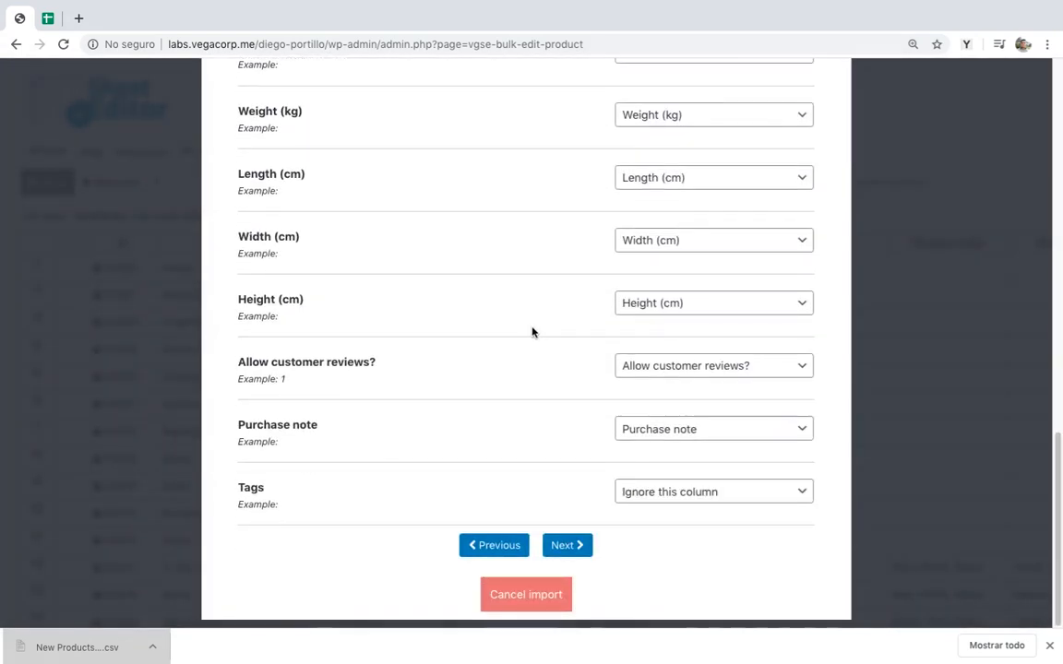
{"action": "left_click", "coordinate": [567, 544]}
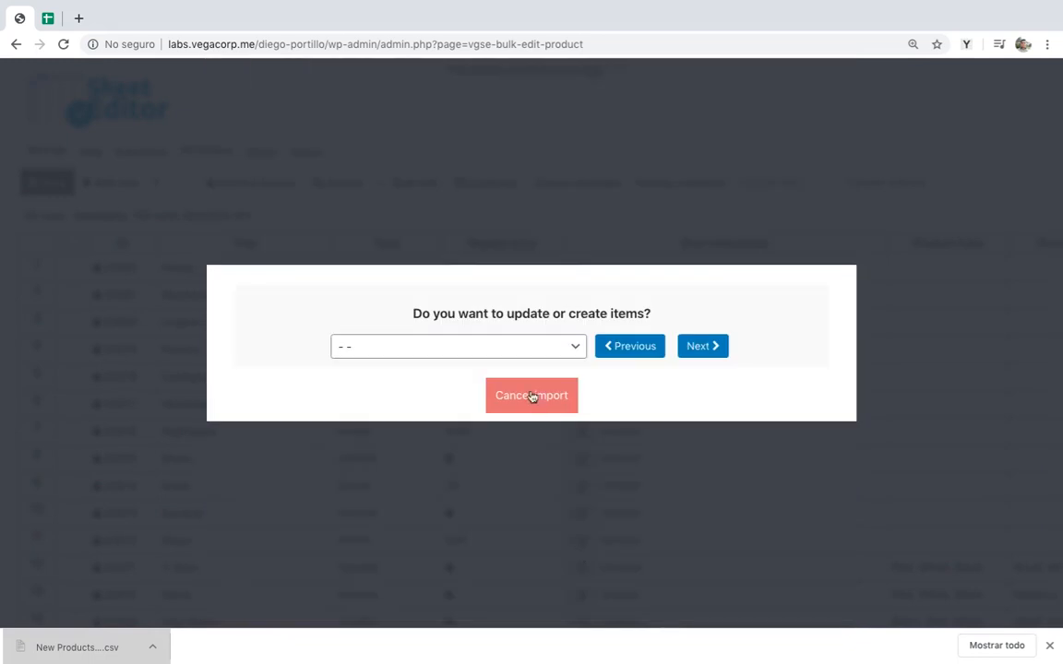
Step: Import all 40 CSV rows as new products after checking the preview, then close the summary
{"action": "left_click", "coordinate": [457, 346]}
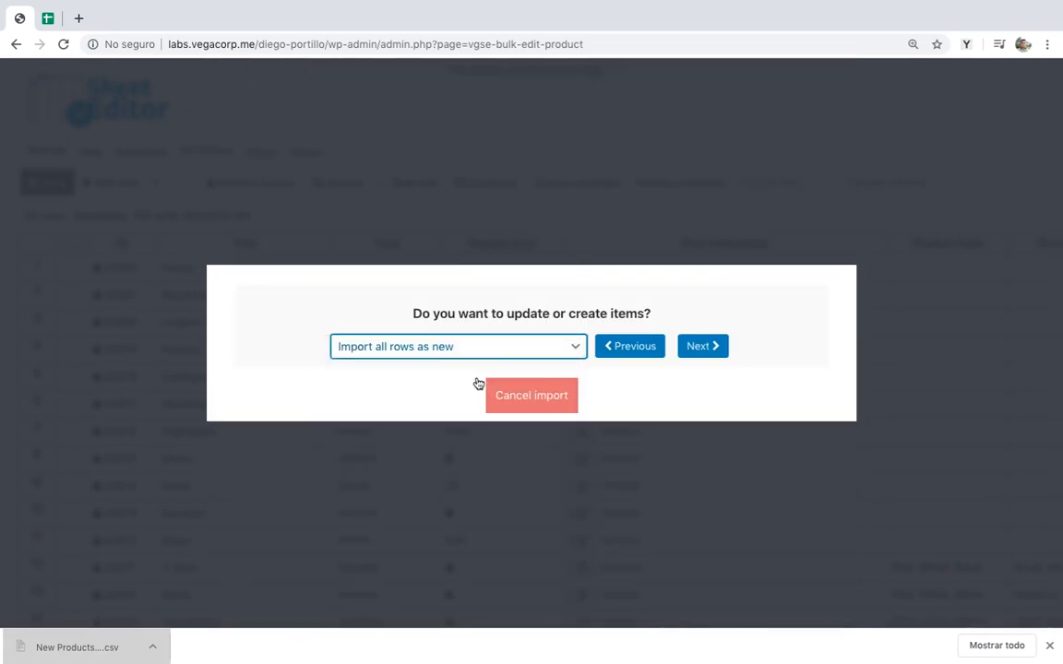
{"action": "left_click", "coordinate": [703, 345]}
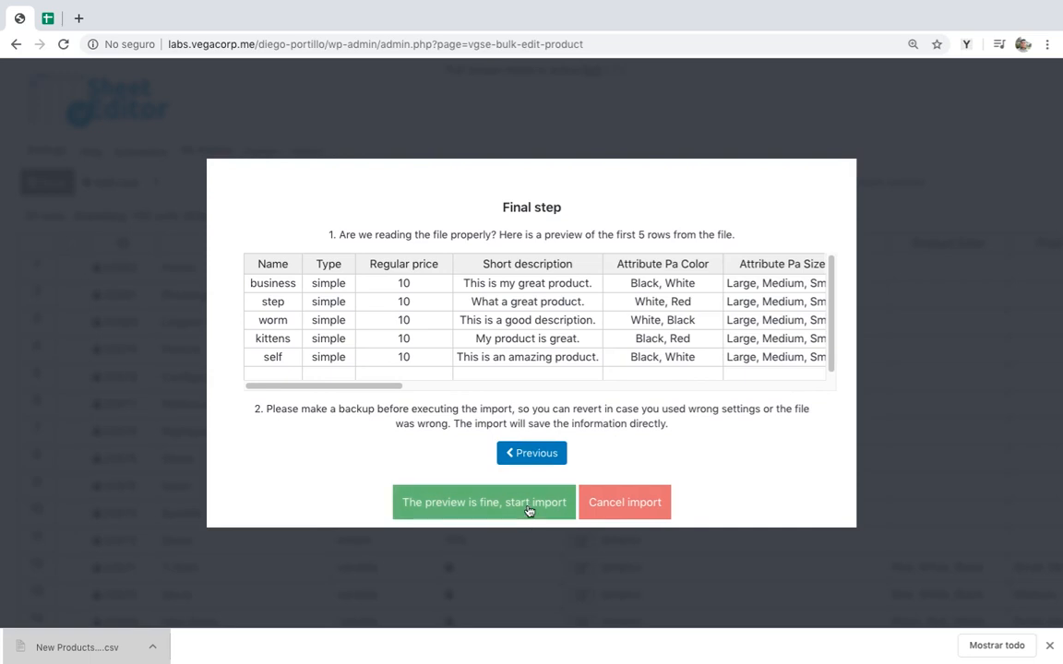
{"action": "left_click", "coordinate": [484, 502]}
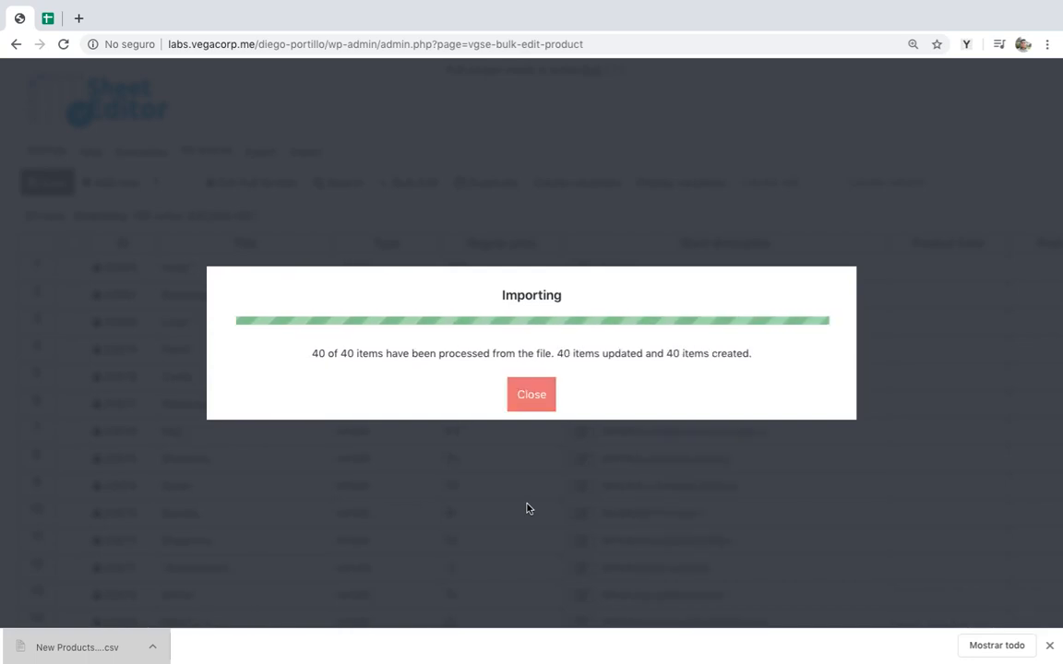
{"action": "left_click", "coordinate": [530, 394]}
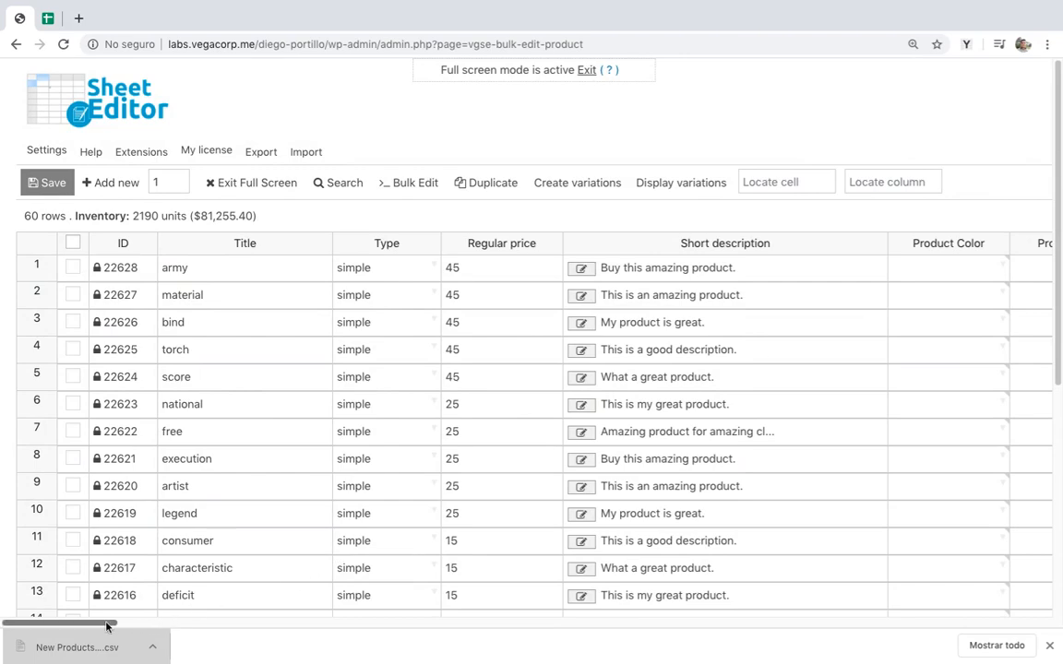
{"action": "scroll", "scroll_direction": "right", "scroll_amount": 3}
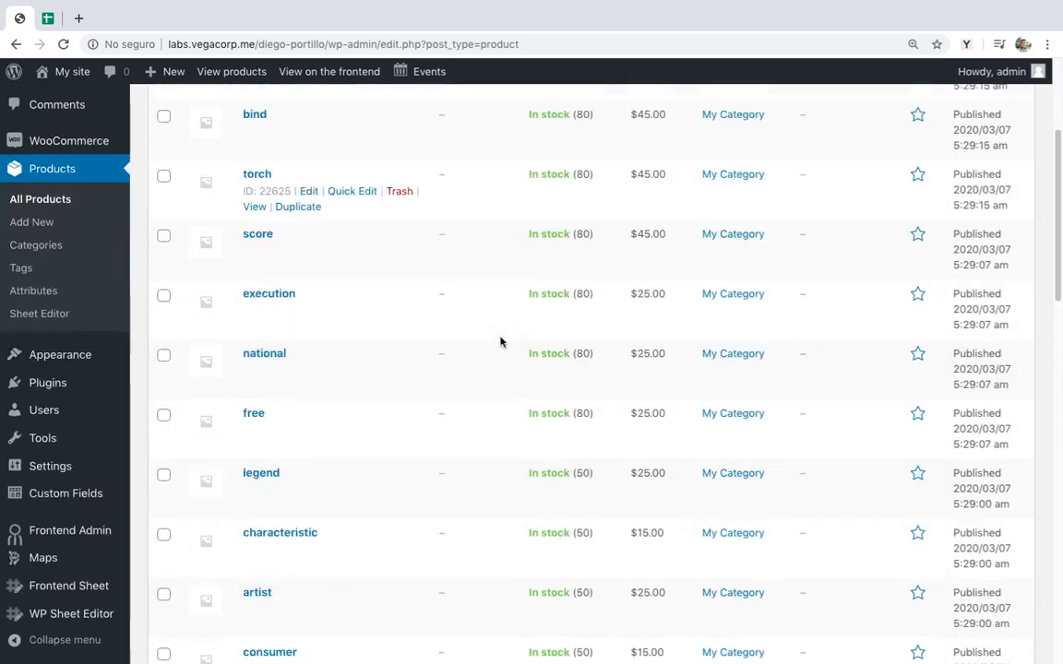
Step: Scroll through the products list to check imported items like bind, torch and selection
{"action": "scroll", "scroll_direction": "down", "scroll_amount": 3}
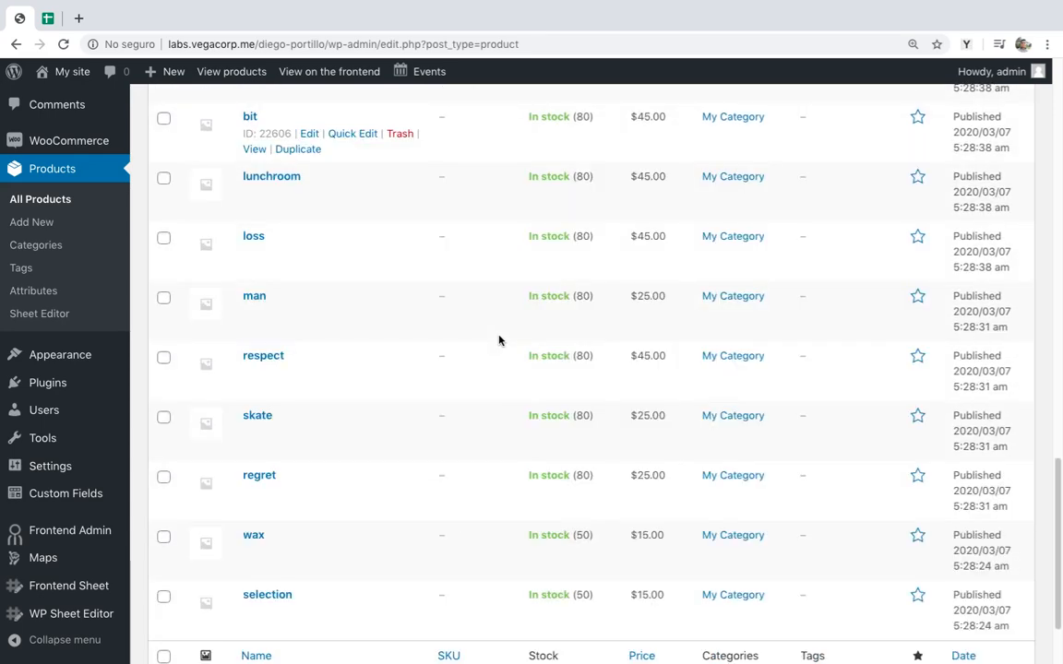
{"action": "scroll", "scroll_direction": "down", "scroll_amount": 3}
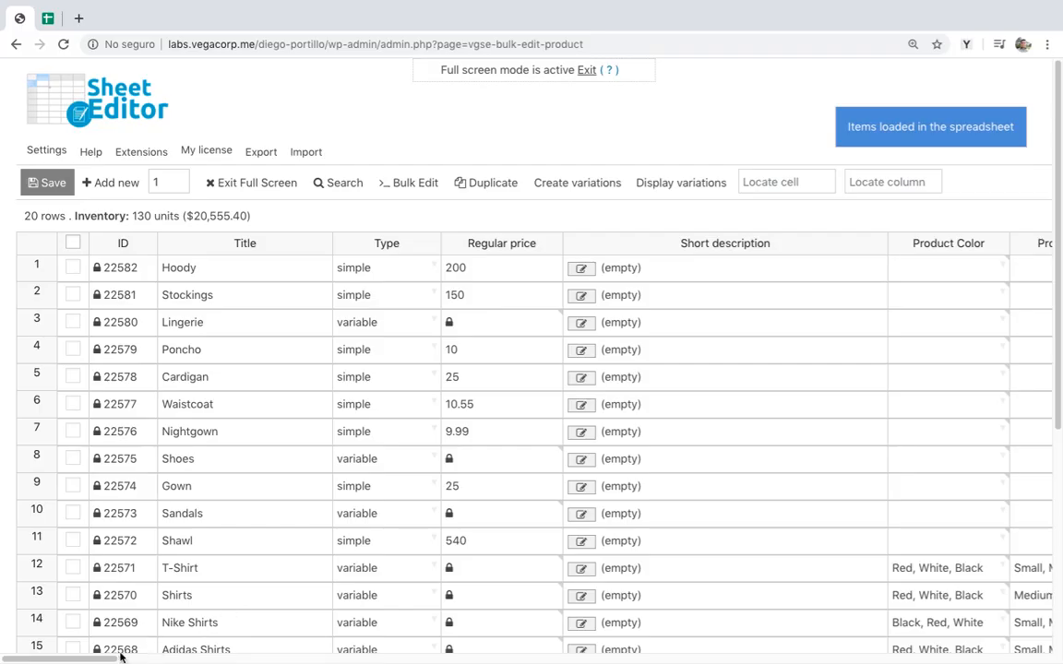
{"action": "scroll", "scroll_direction": "right", "scroll_amount": 3}
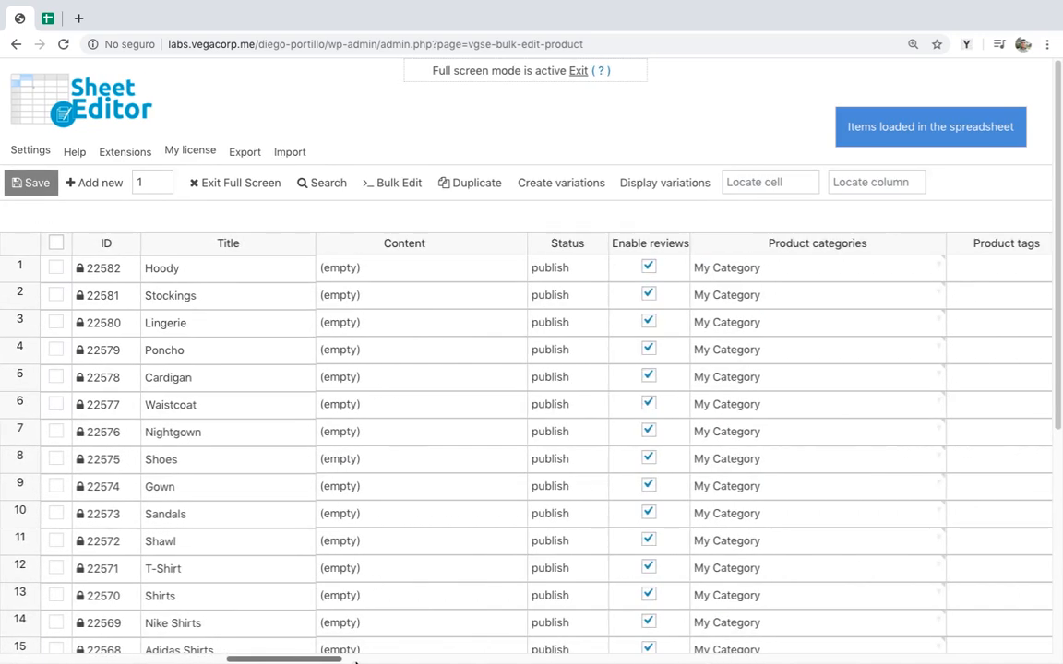
{"action": "scroll", "scroll_direction": "right", "scroll_amount": 3}
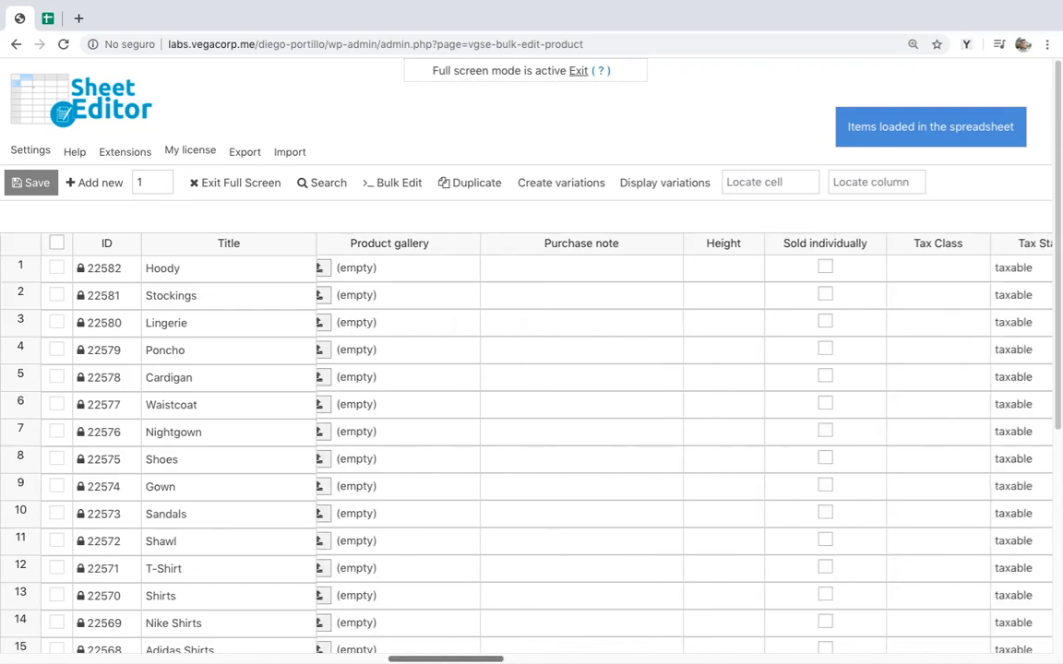